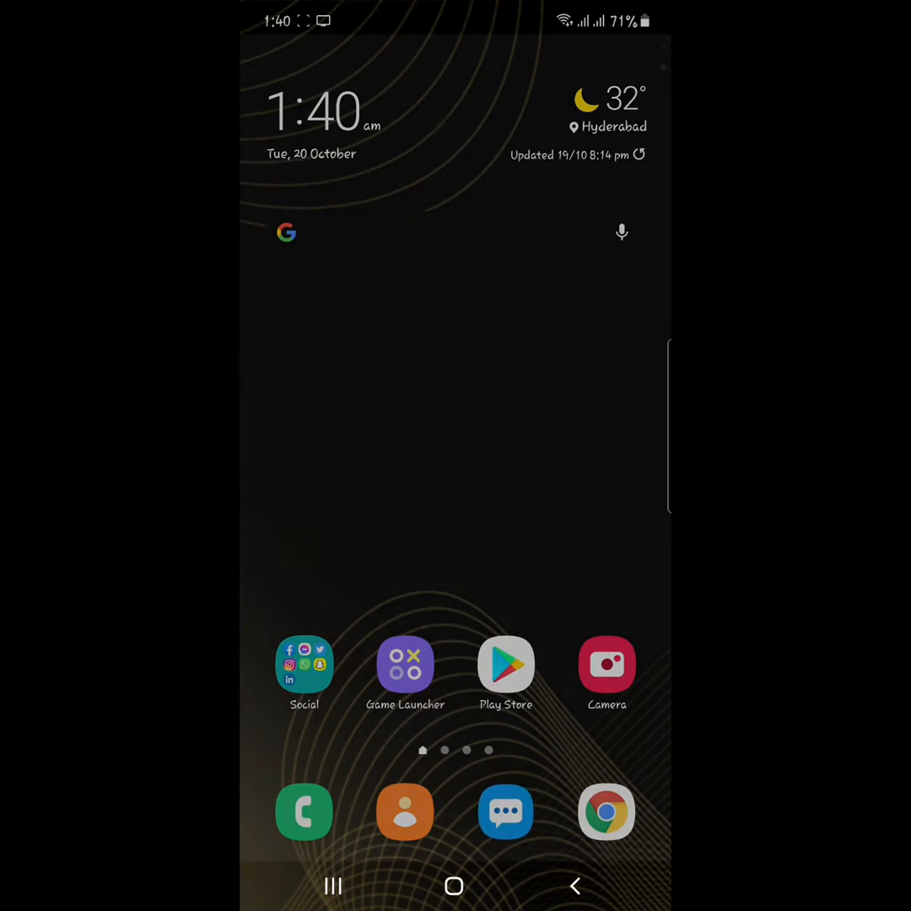
In Messages, enter the 56789 conversation and type the test text 'Gskalajwik' as a draft.
left_click(506, 812)
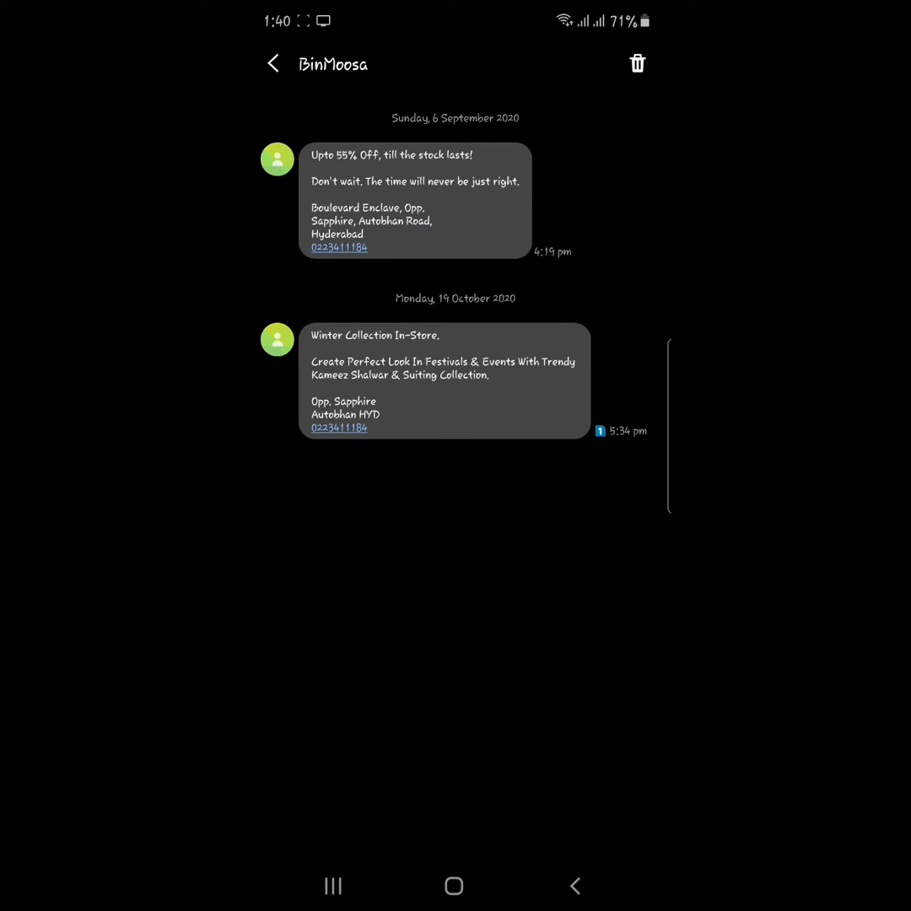
left_click(273, 64)
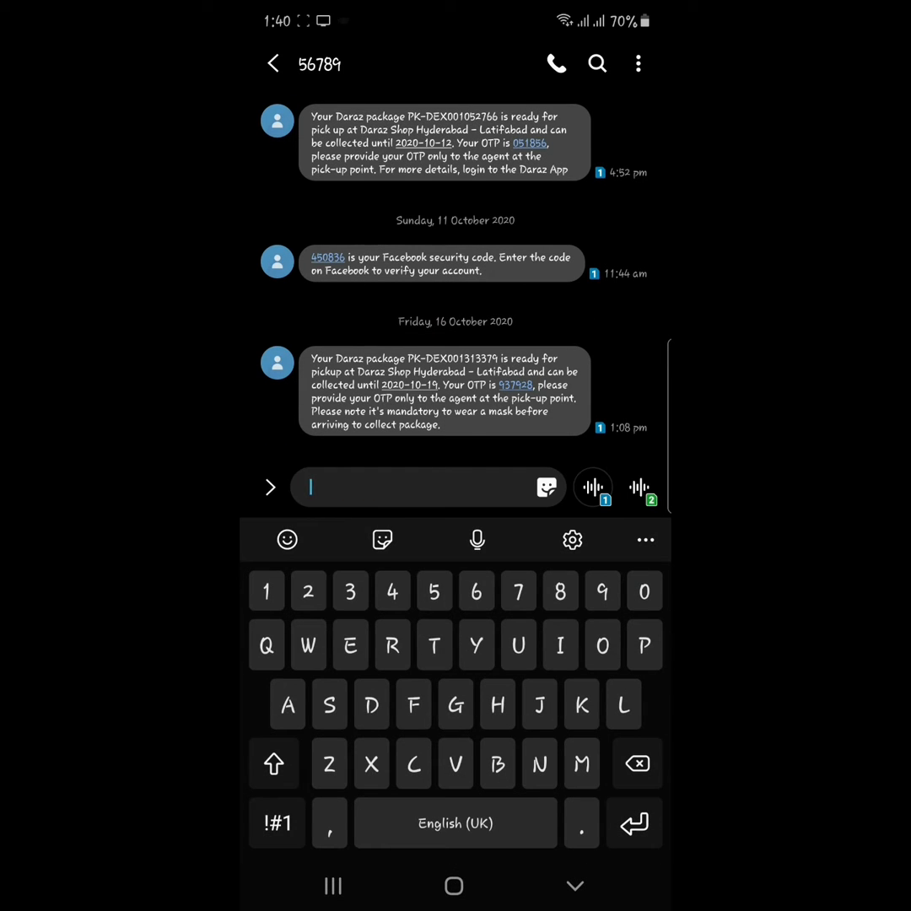
type("Gskalajwik")
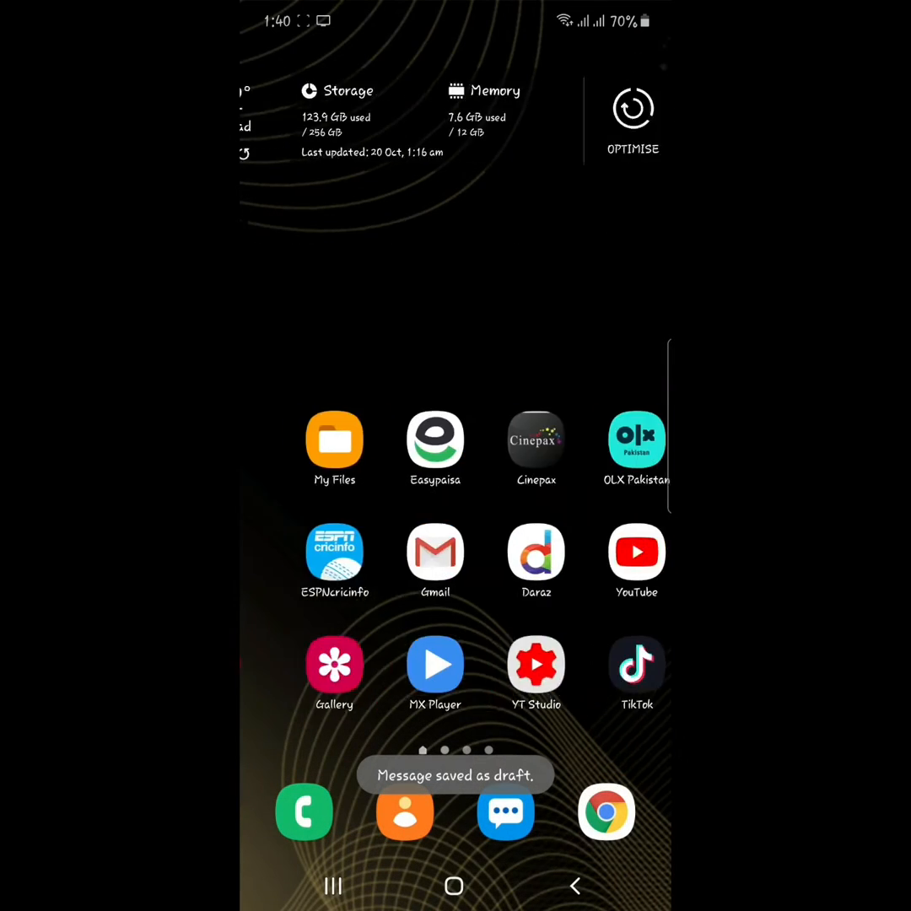
scroll("left", 3)
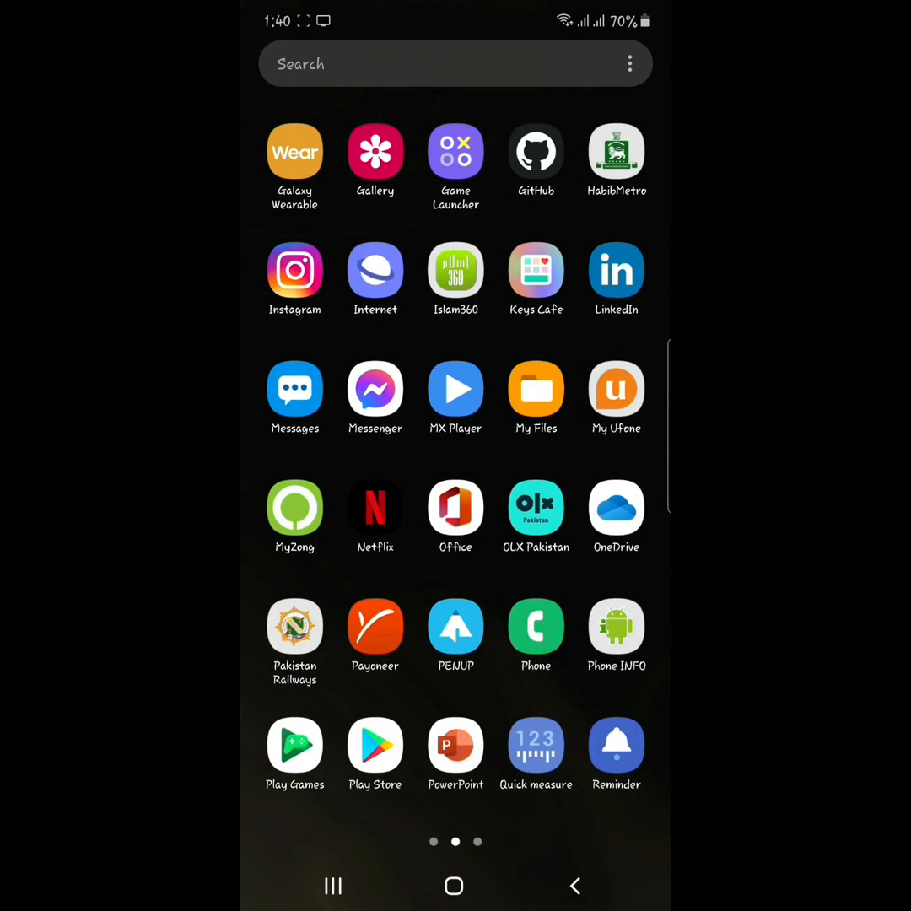
left_click(535, 271)
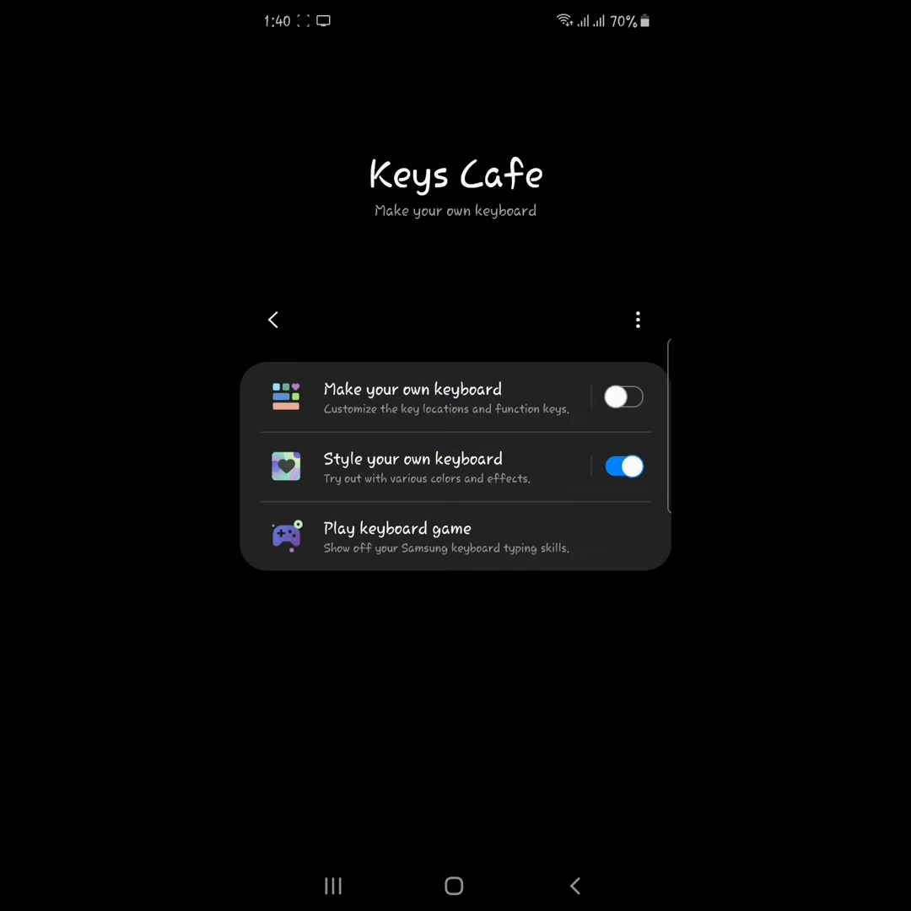
left_click(413, 459)
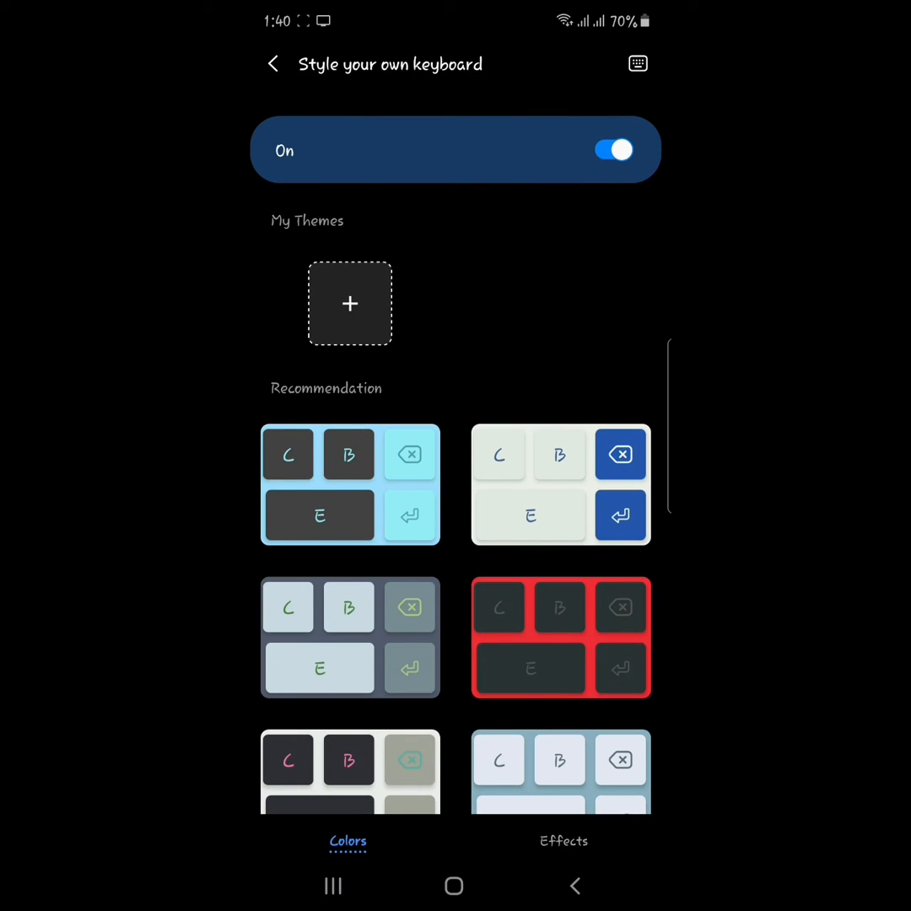
left_click(564, 841)
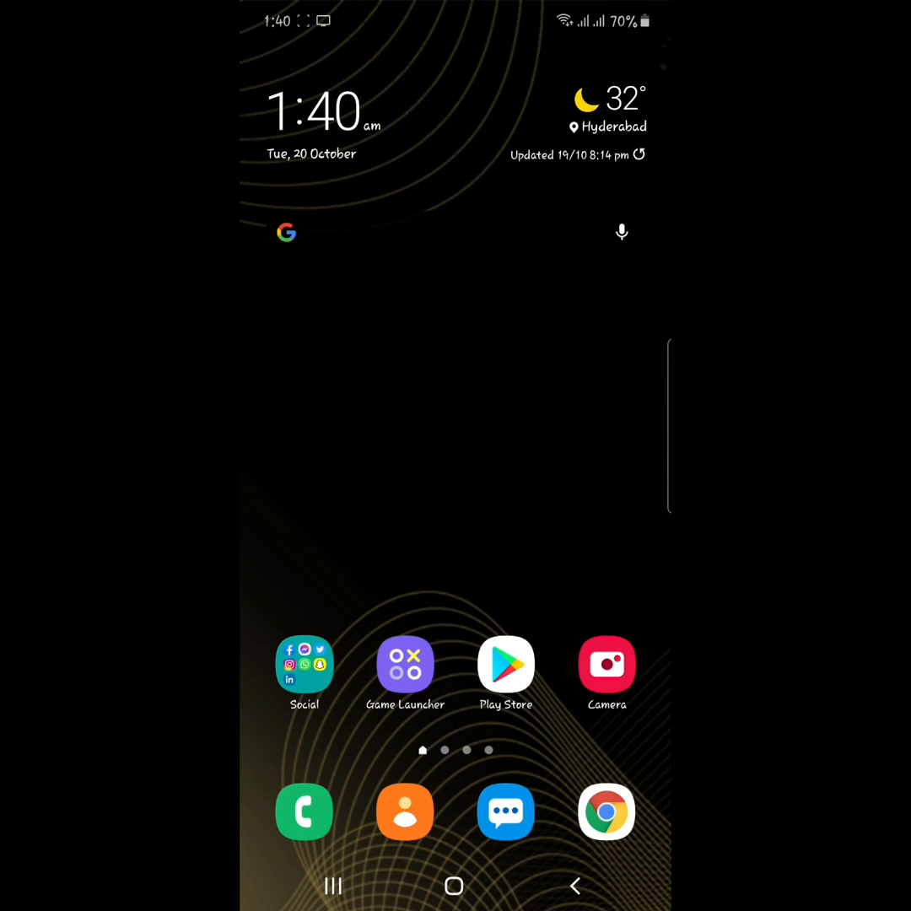
In Chrome search 'keys cafe', read the XDA article, then return to Messages.
scroll("up", 3)
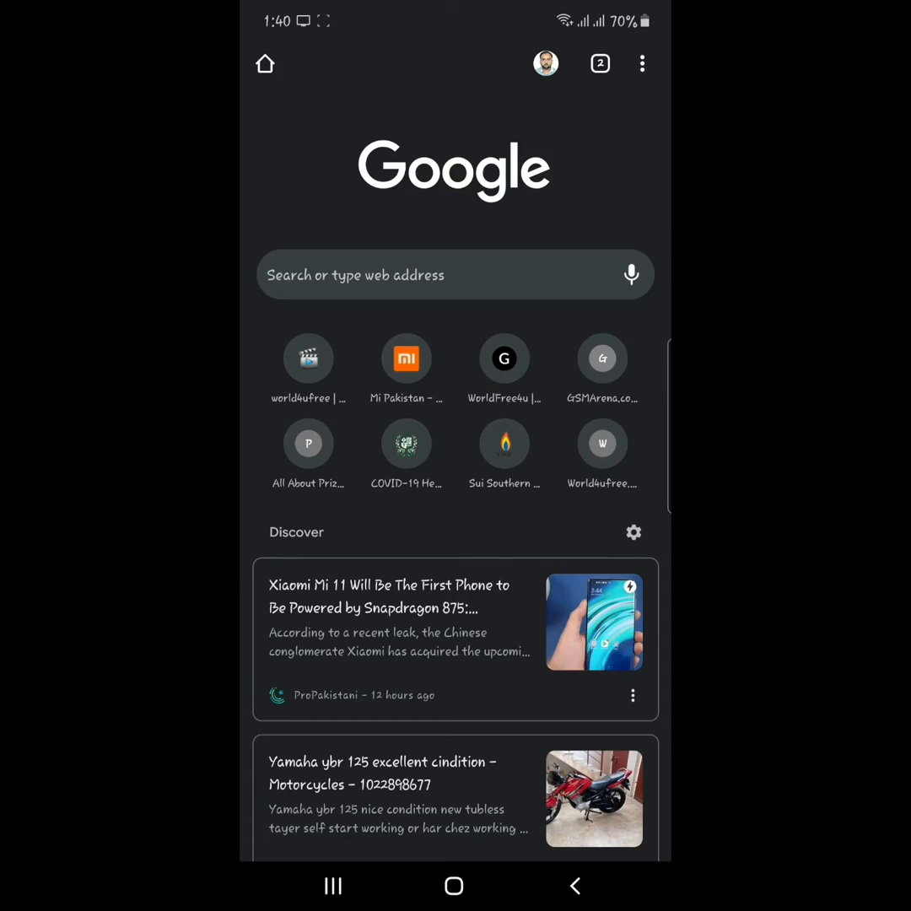
type("keys cafe")
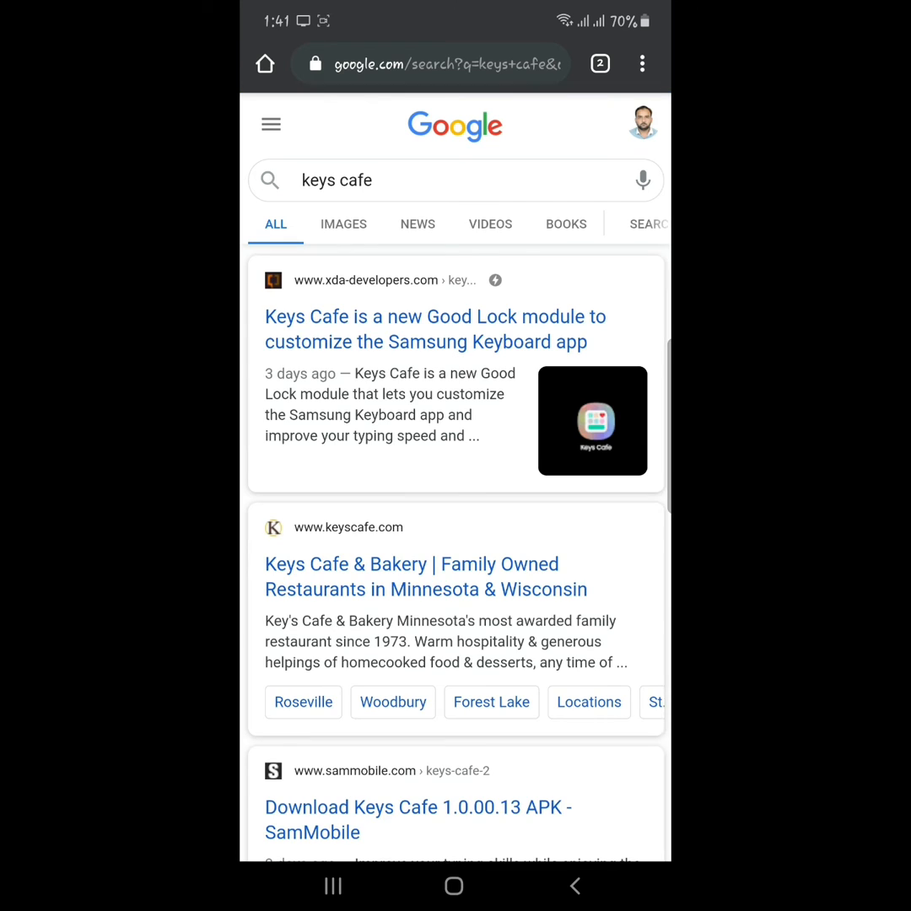
left_click(436, 329)
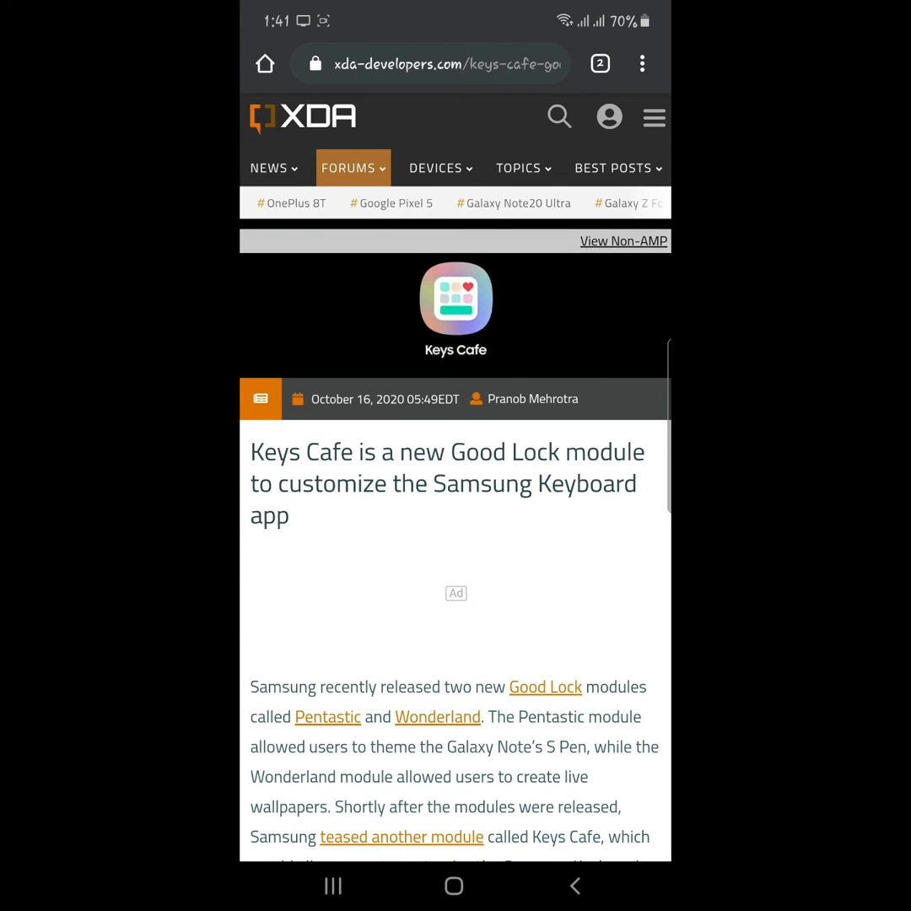
scroll("down", 3)
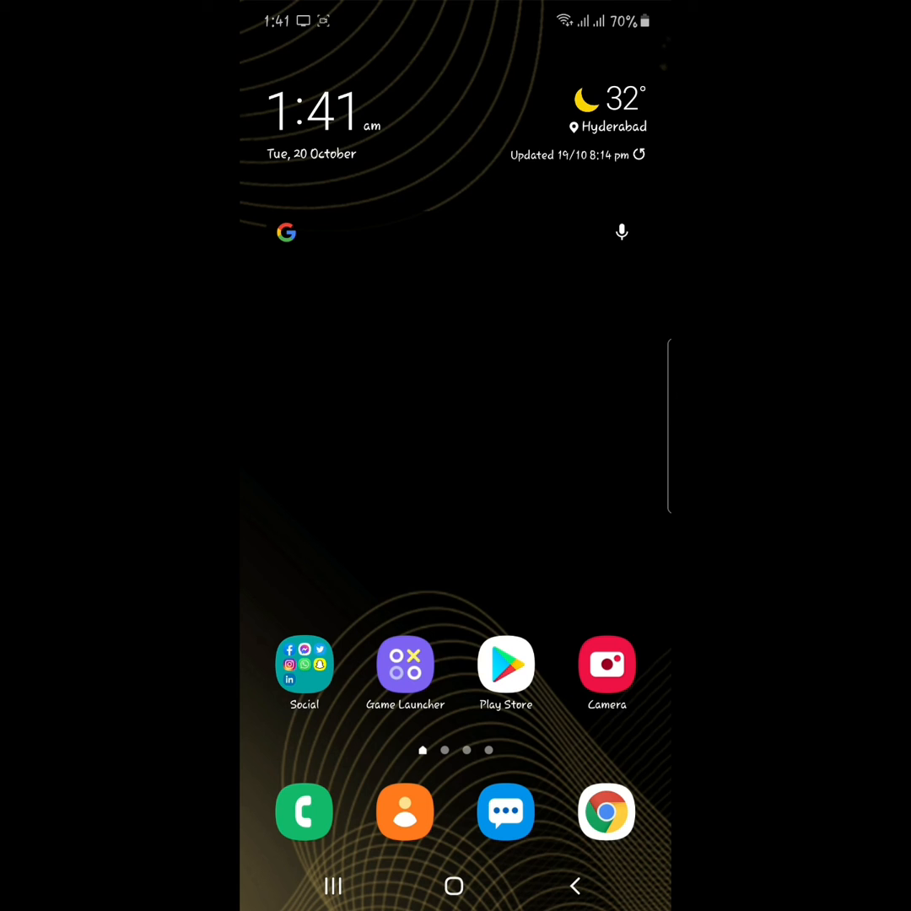
left_click(507, 813)
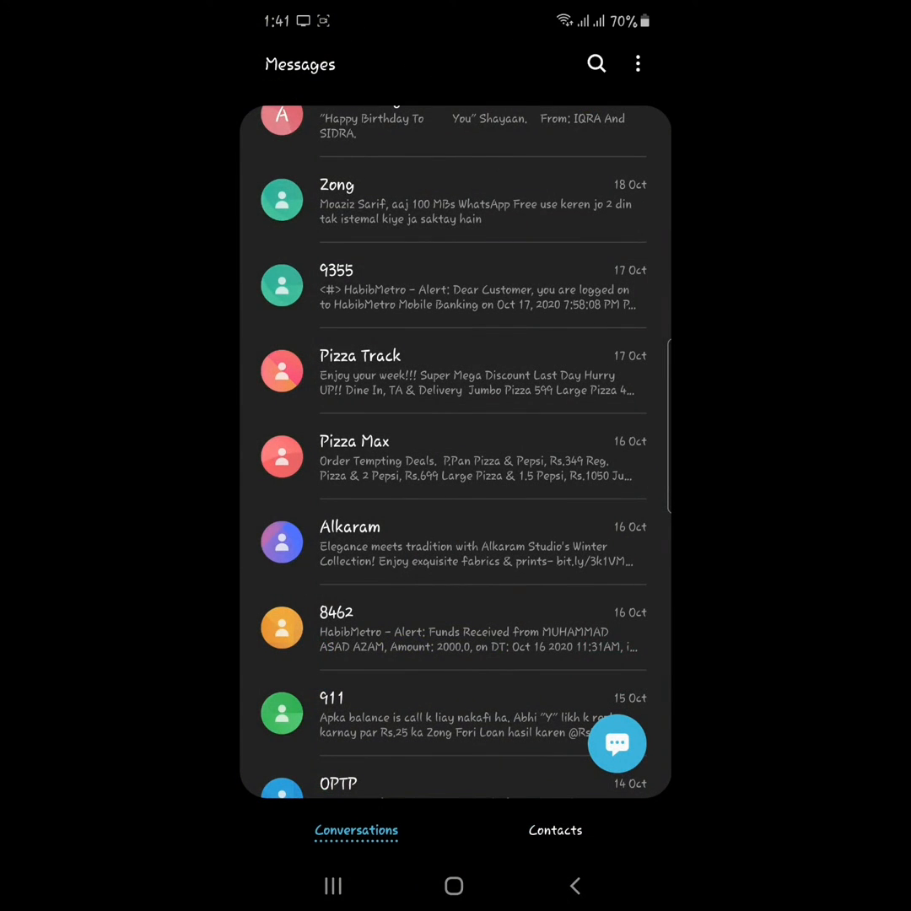